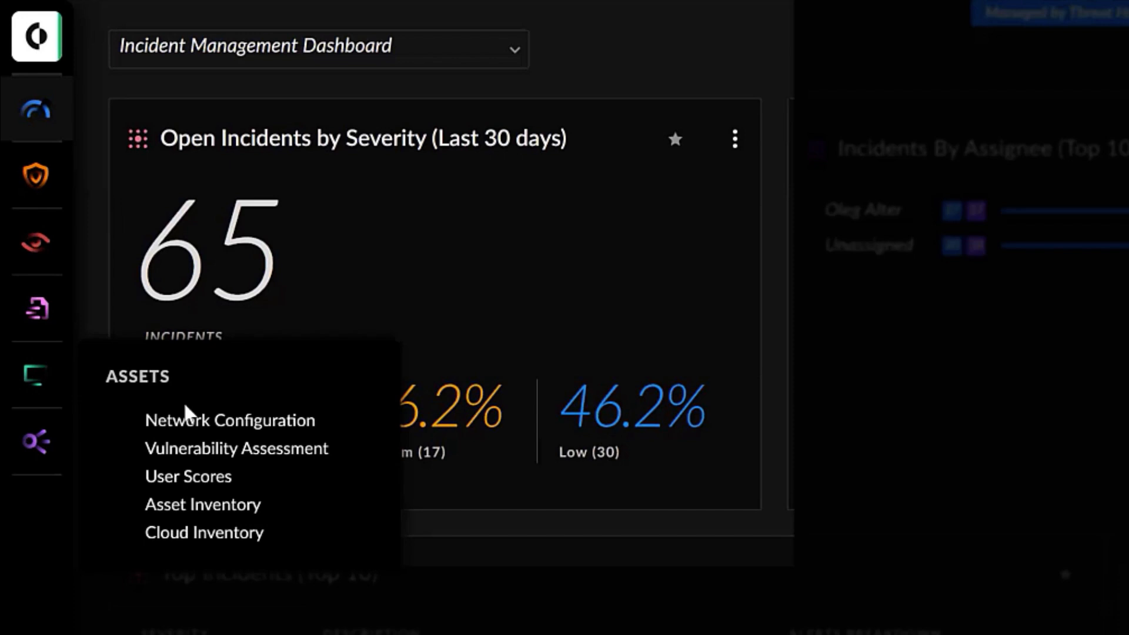
# Show the Network Configuration list of 17 IP address ranges under Assets.
pyautogui.click(230, 421)
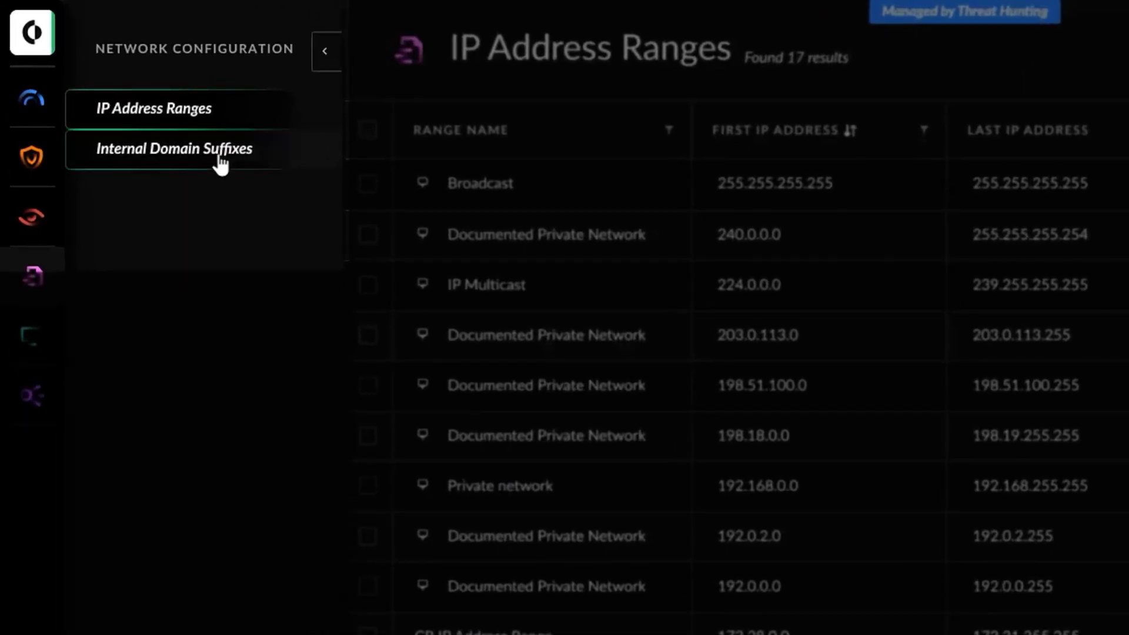
# Add 'myowndomains' as a new Internal Domain Suffix beside cortexdemo.com.
pyautogui.click(172, 148)
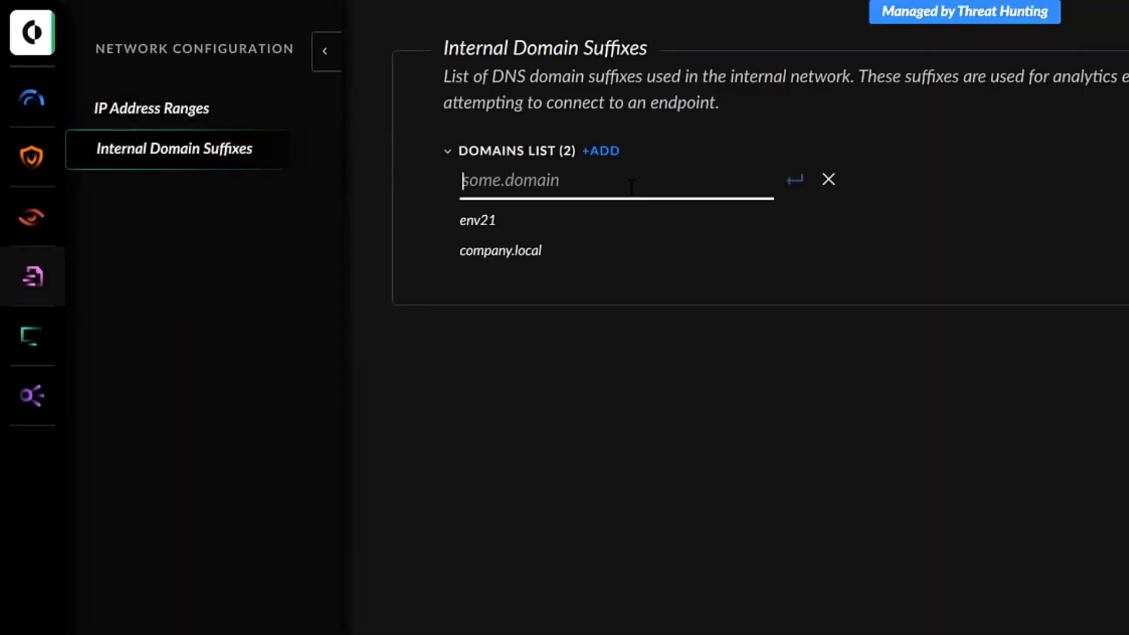
pyautogui.write('myowndomains')
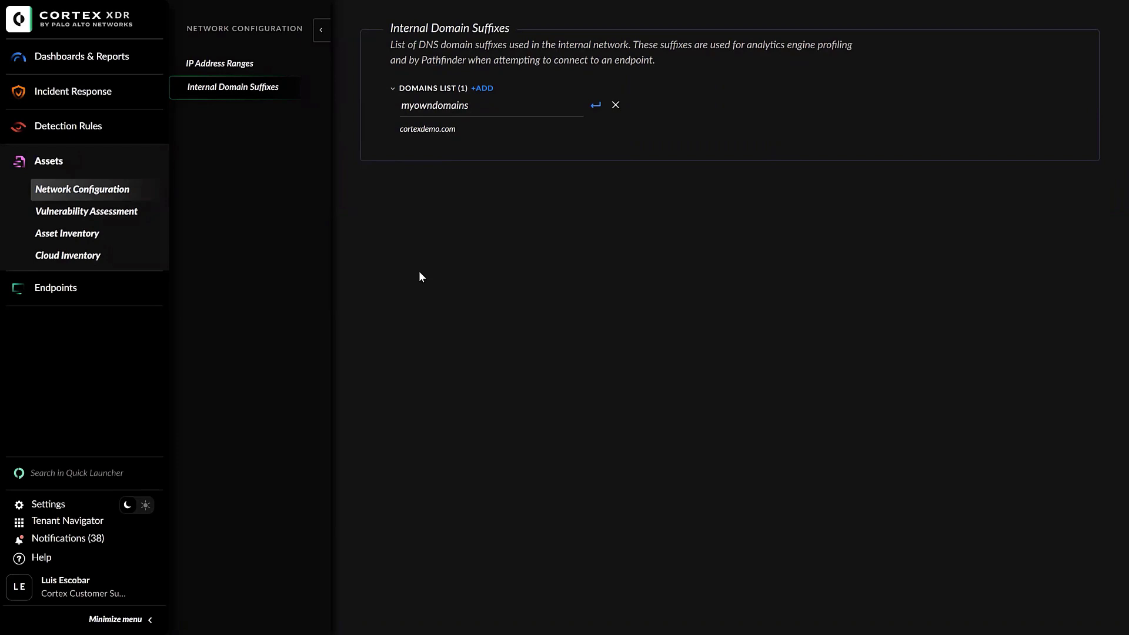
pyautogui.moveTo(63, 511)
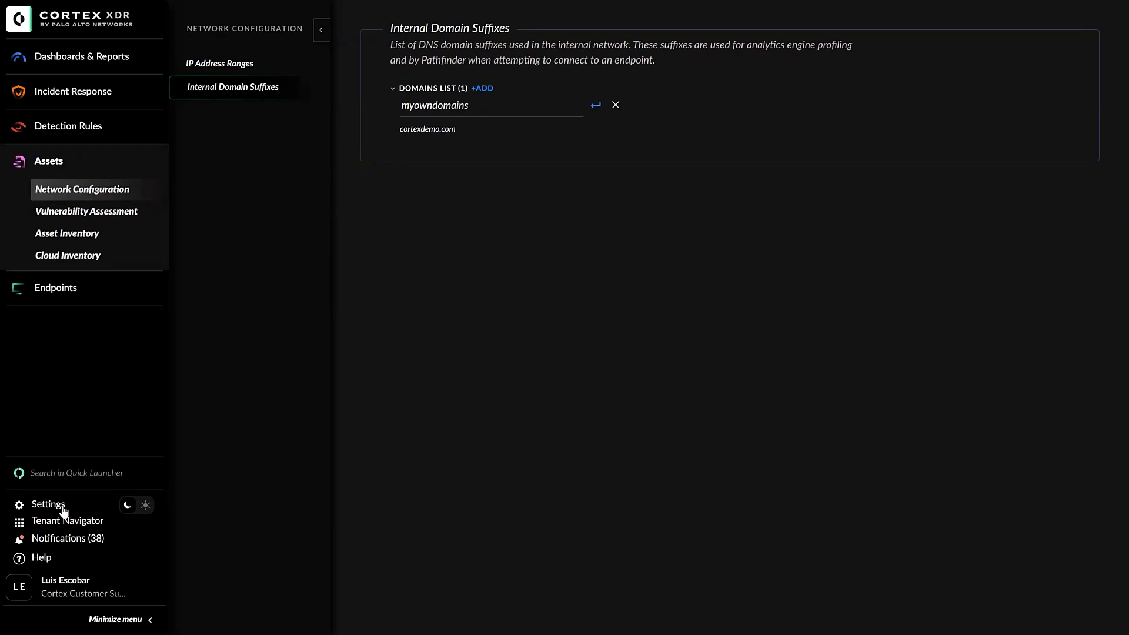
# Reach the Cortex XDR - Analytics configuration via Settings > Configurations.
pyautogui.click(48, 504)
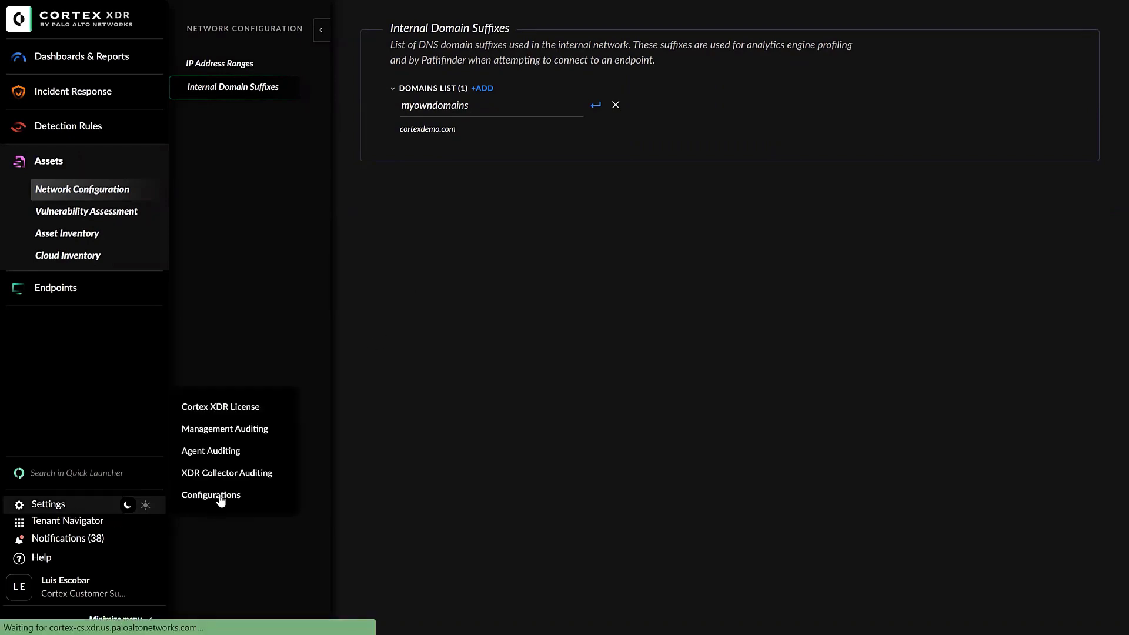
pyautogui.click(210, 495)
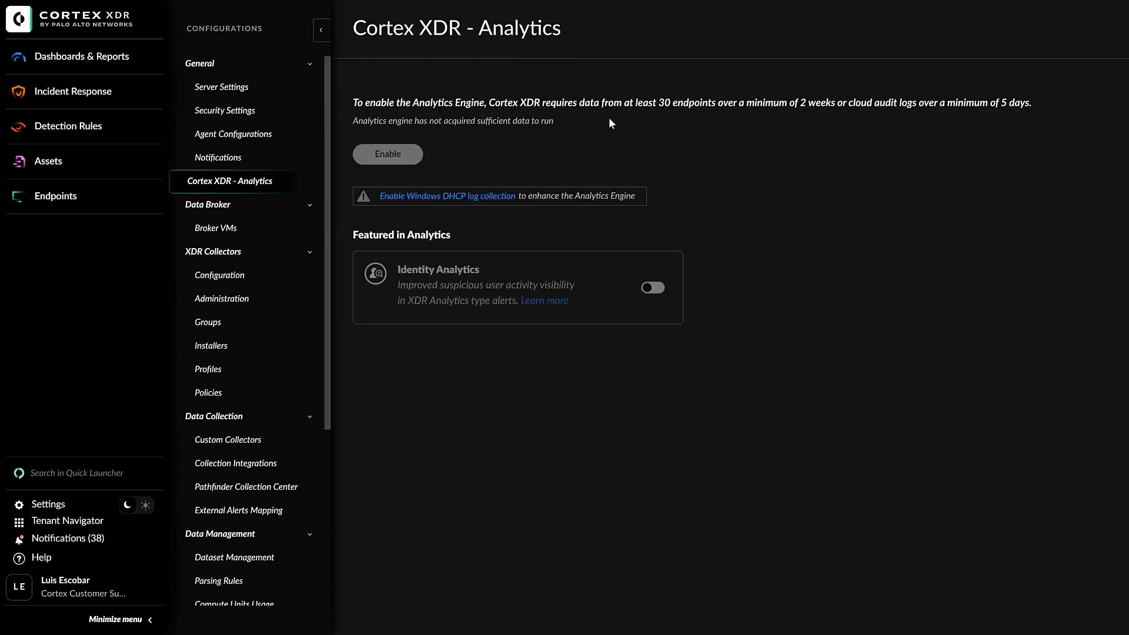
pyautogui.moveTo(695, 119)
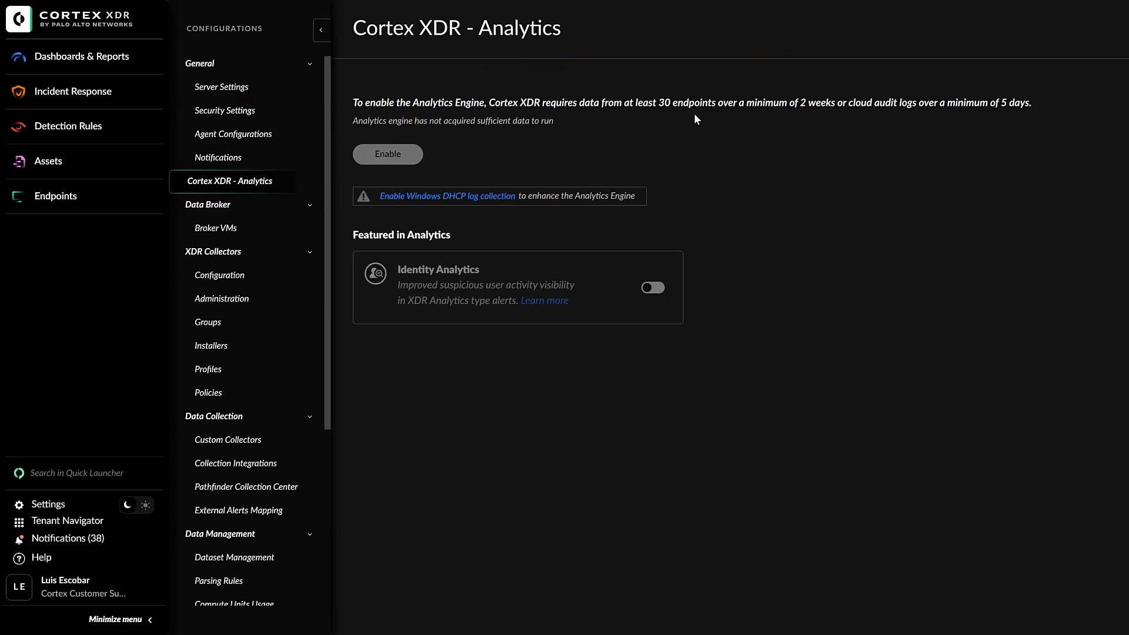
pyautogui.moveTo(823, 114)
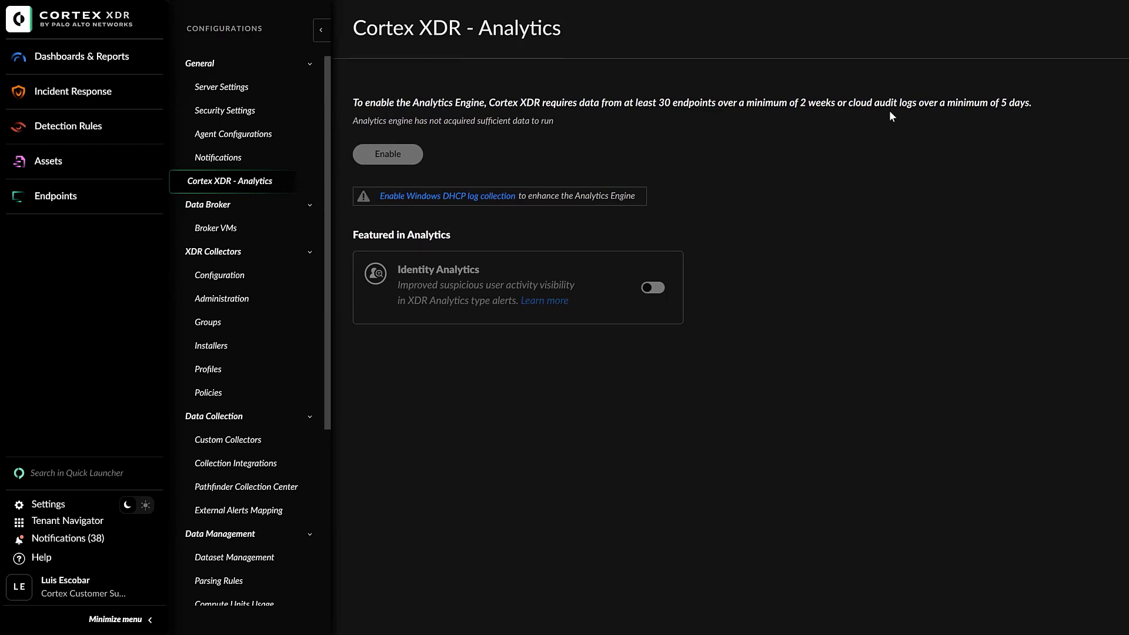
pyautogui.moveTo(926, 130)
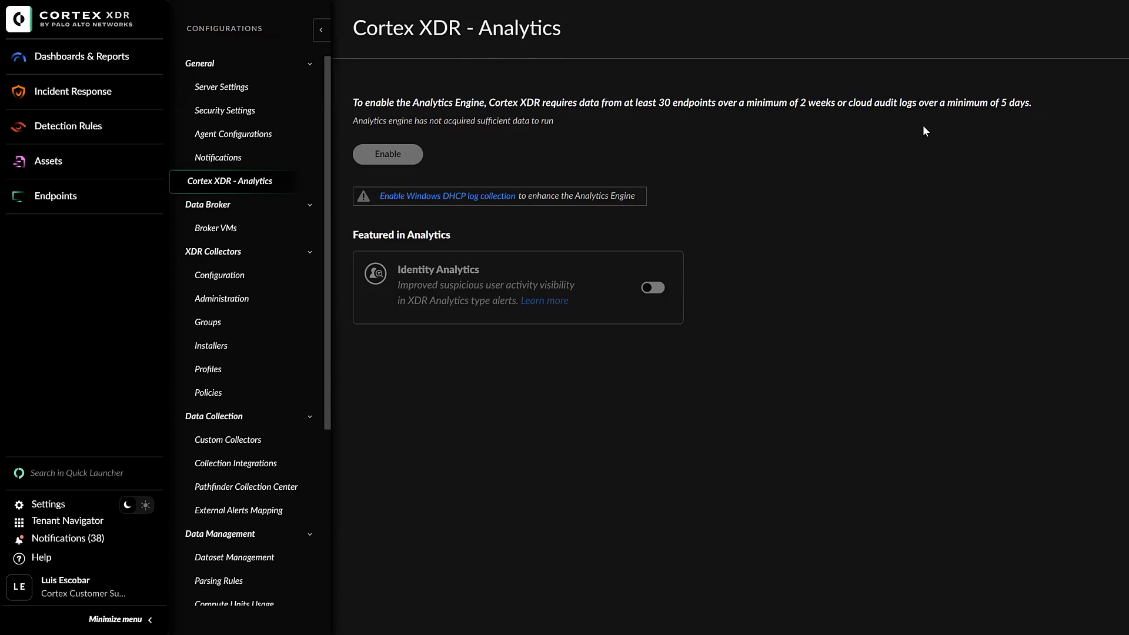
pyautogui.moveTo(426, 168)
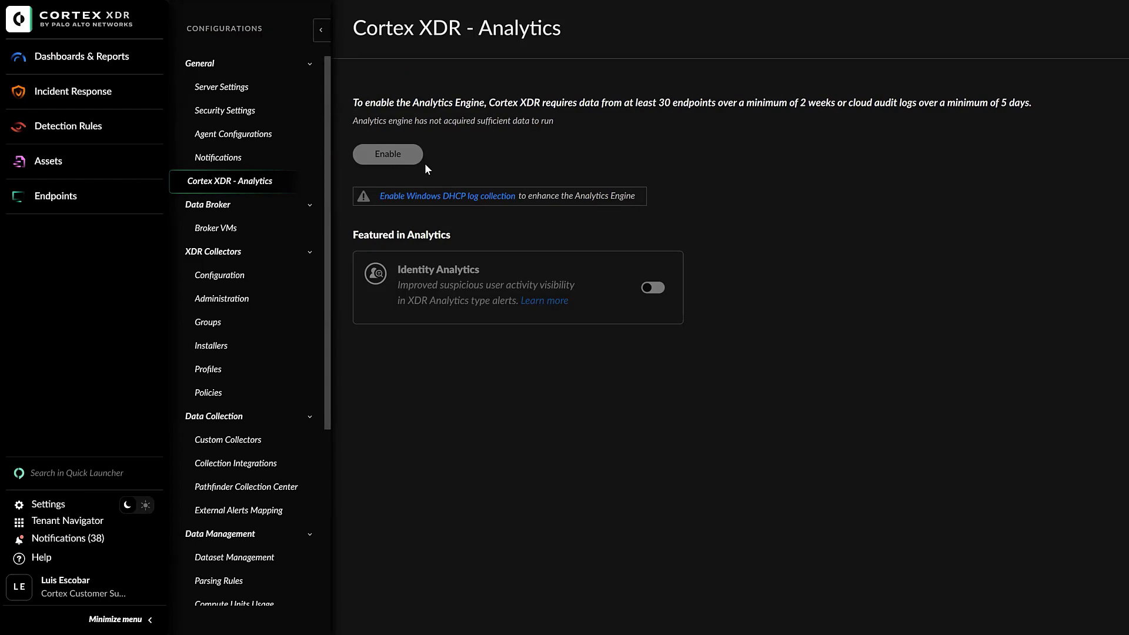
pyautogui.moveTo(414, 161)
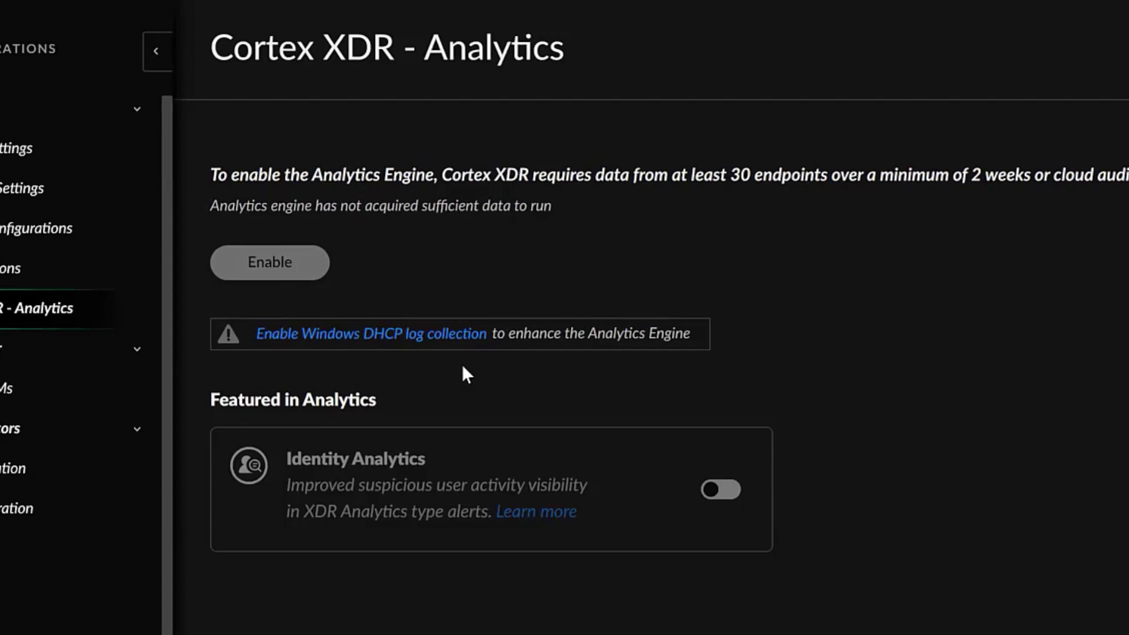
pyautogui.moveTo(455, 360)
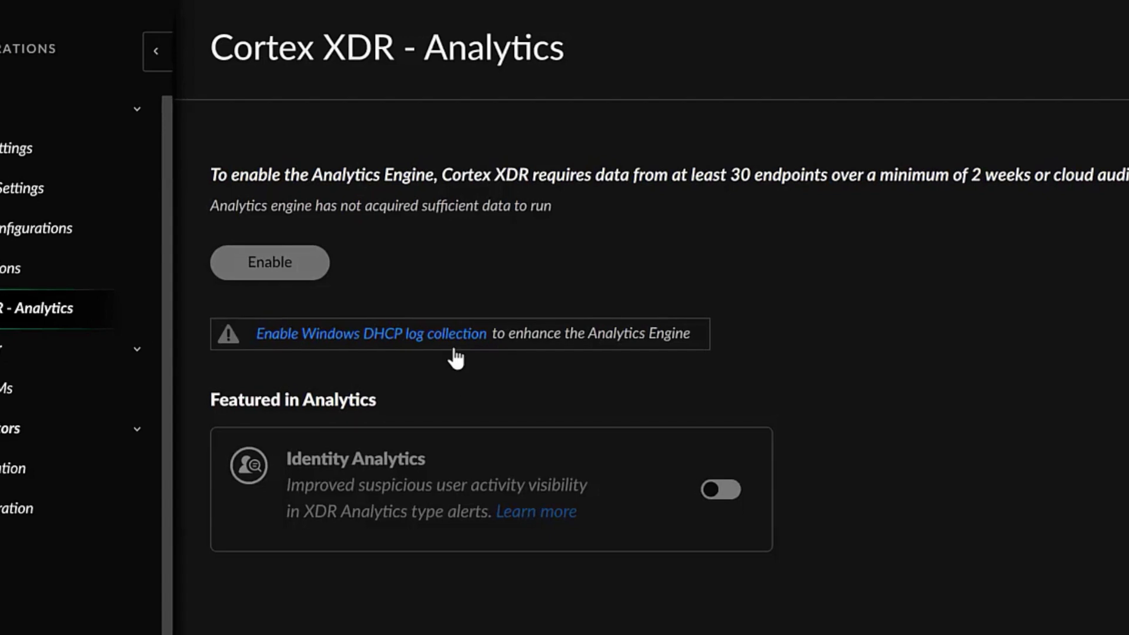
pyautogui.moveTo(452, 345)
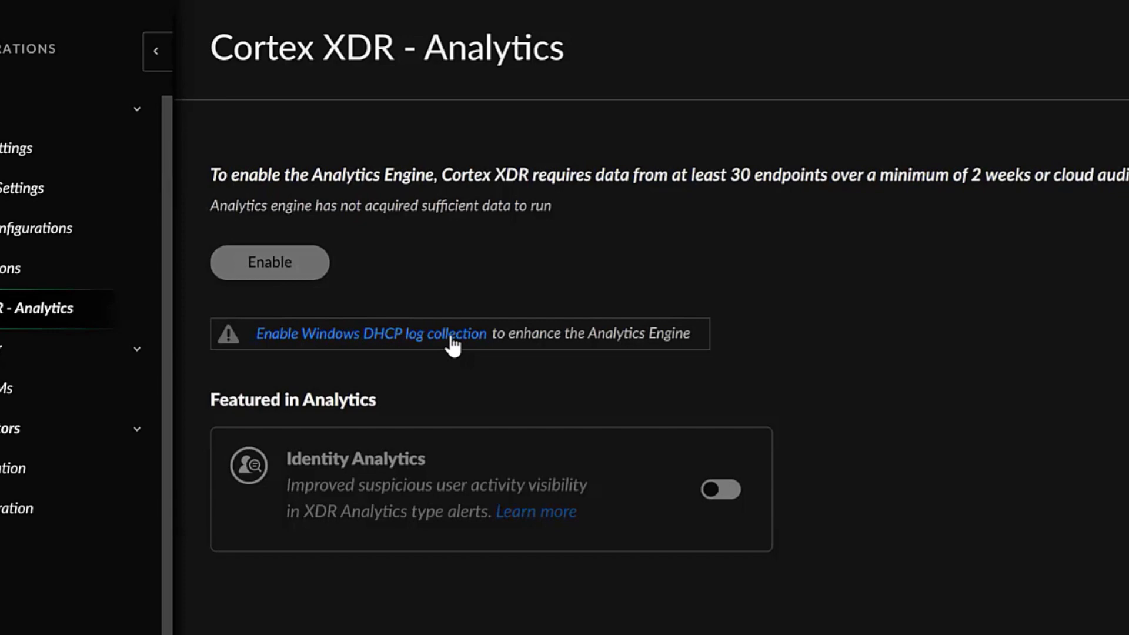
# Start Windows DHCP log collection with the name 'mydhcp'.
pyautogui.click(371, 333)
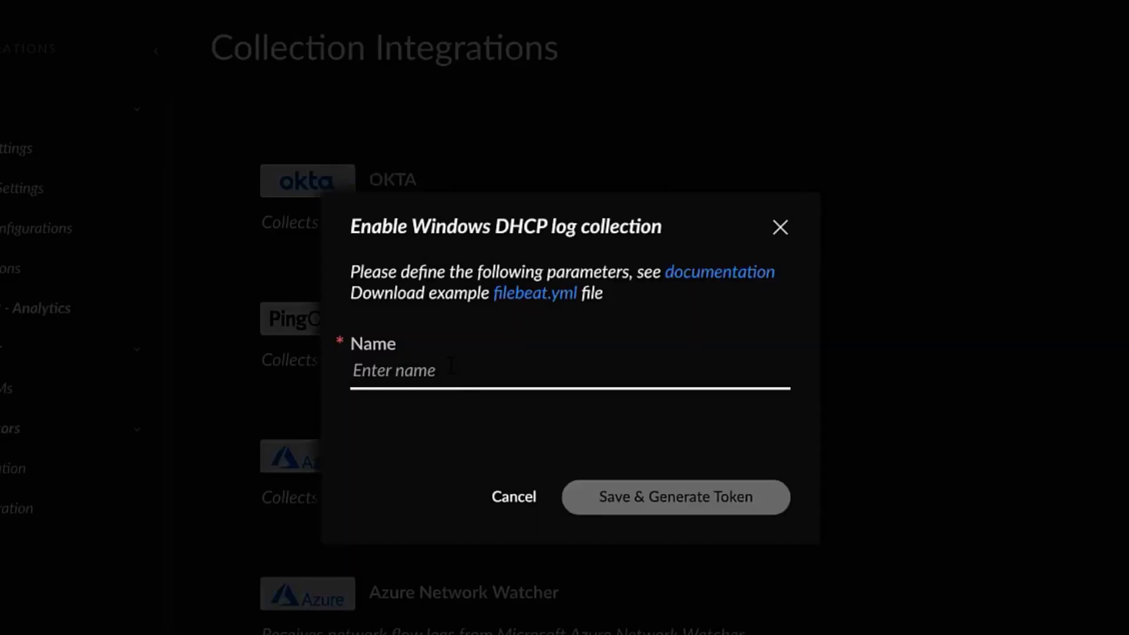
pyautogui.write('mydhcp')
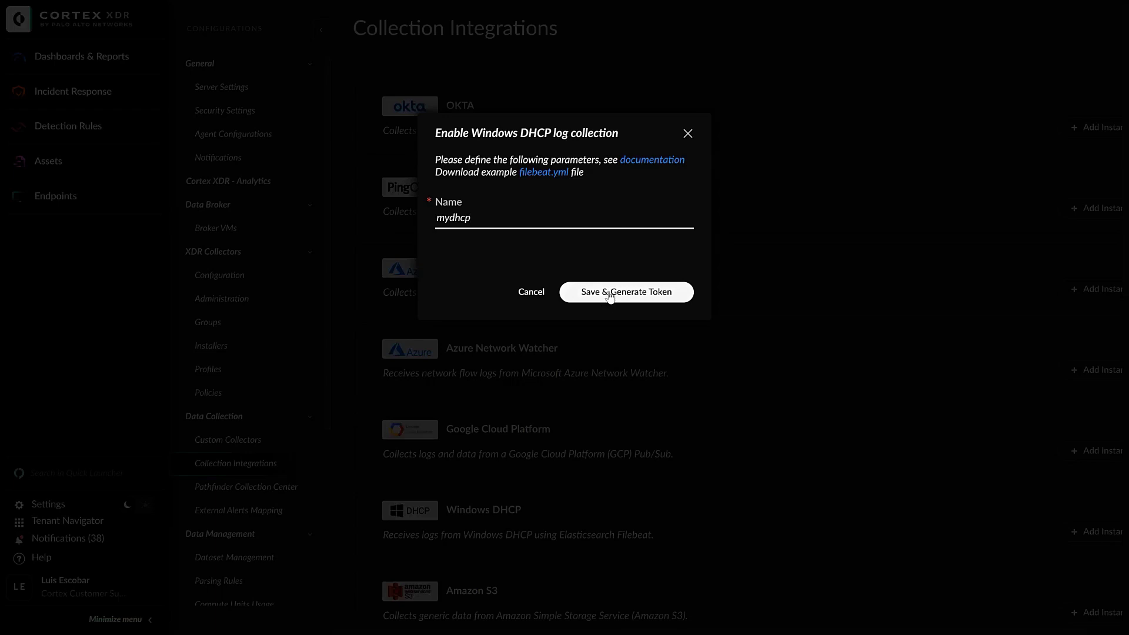
pyautogui.moveTo(548, 185)
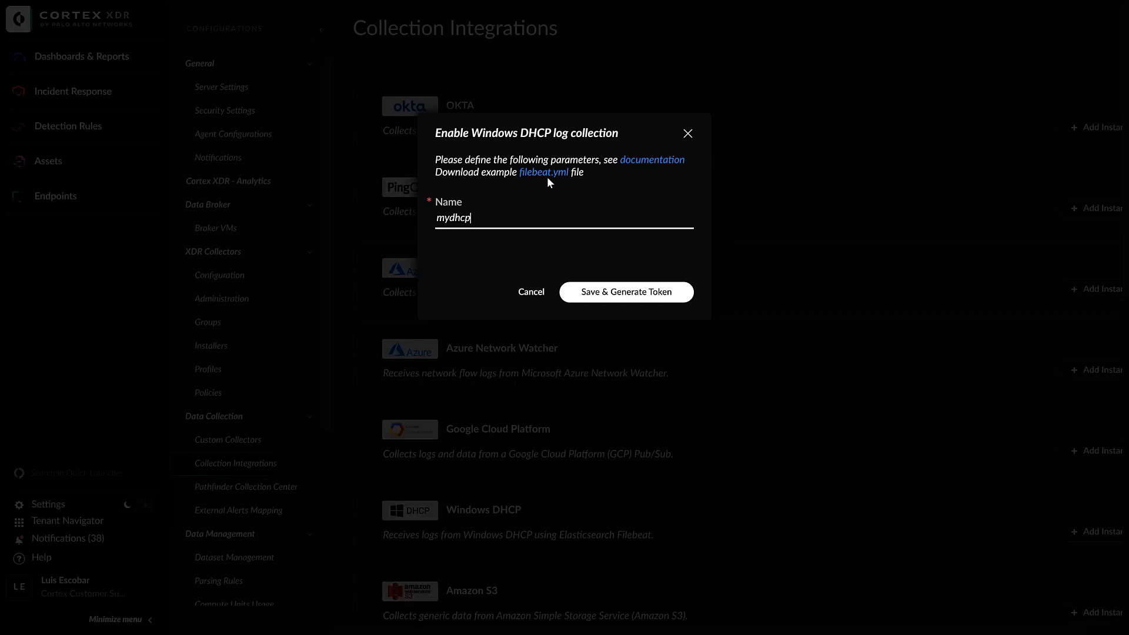
pyautogui.moveTo(544, 172)
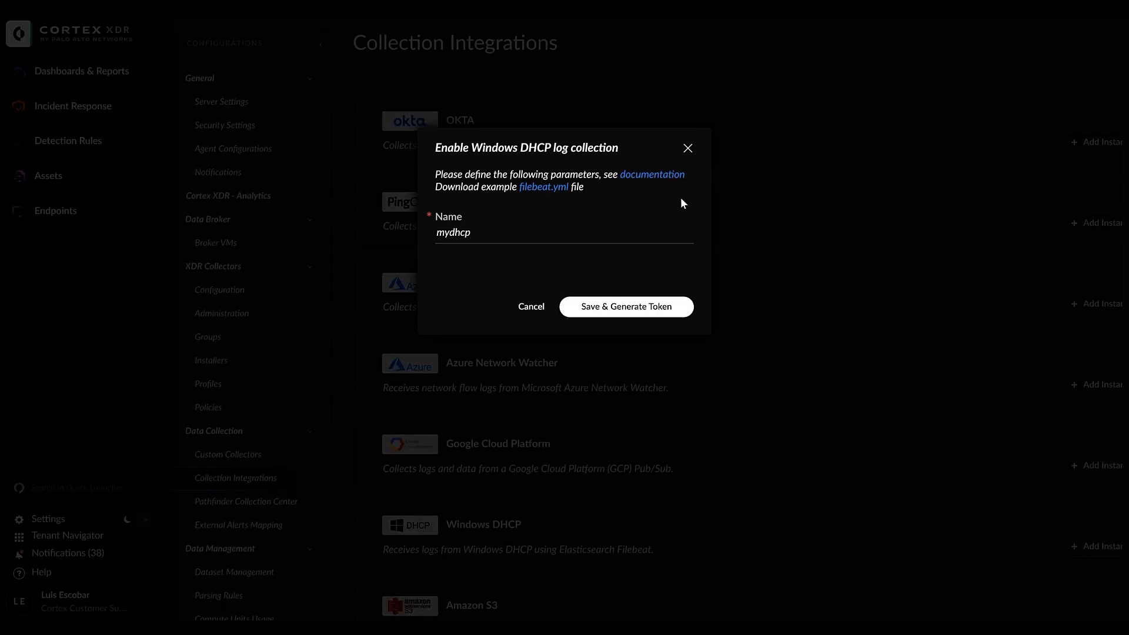
pyautogui.moveTo(650, 147)
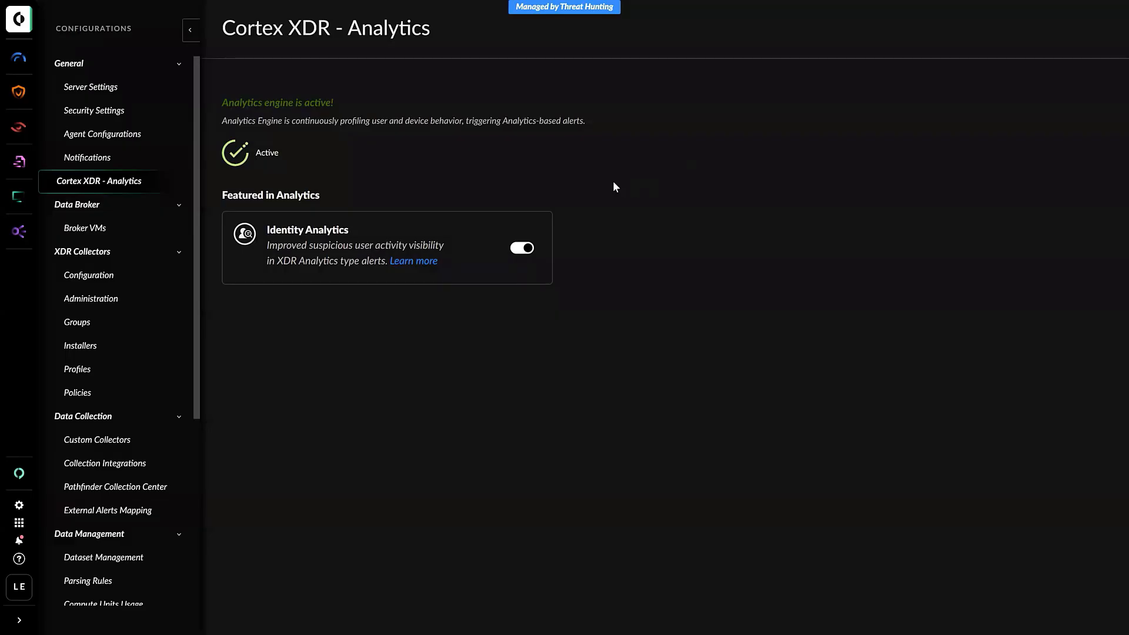
pyautogui.moveTo(540, 229)
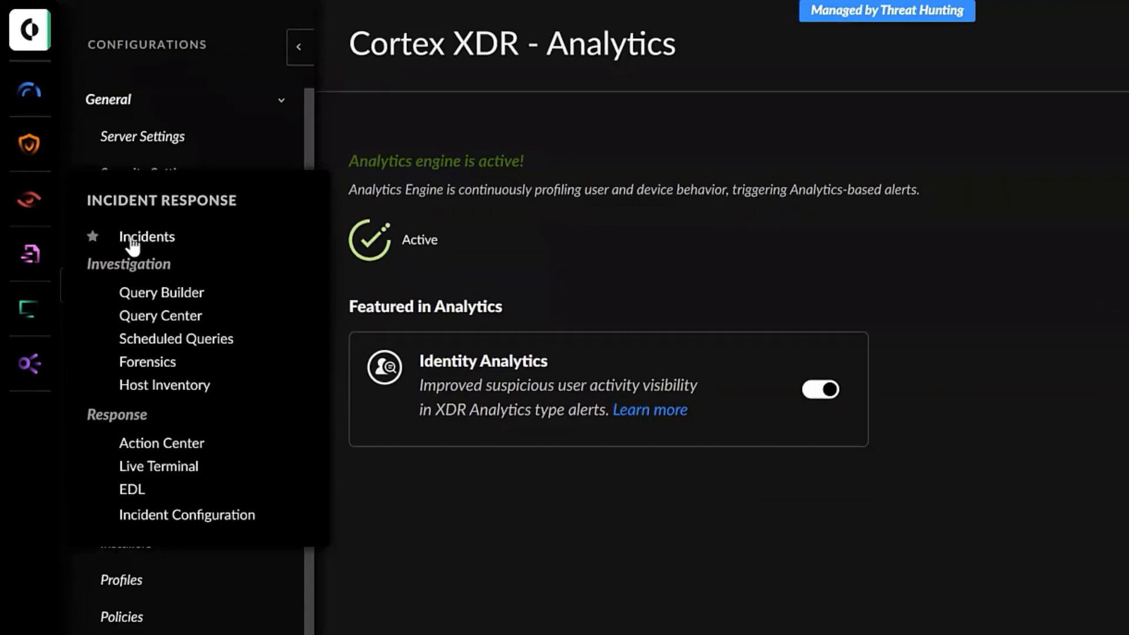
# List the 29 XDR Analytics BIOC alerts from the last 7 days in the Alerts table.
pyautogui.click(145, 236)
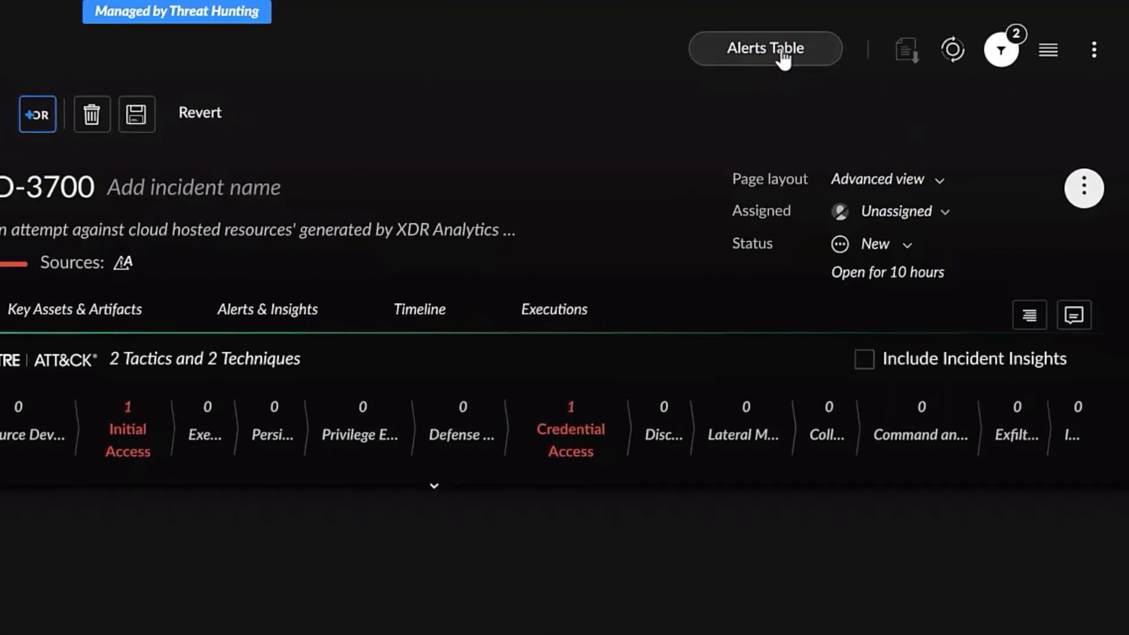
pyautogui.click(764, 49)
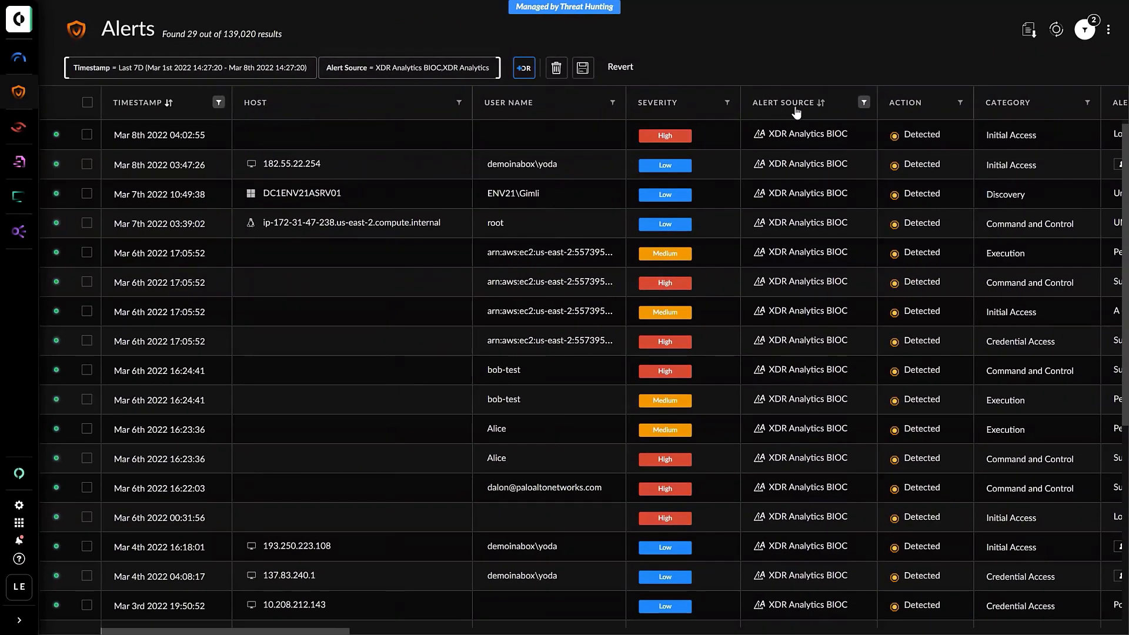
pyautogui.moveTo(807, 113)
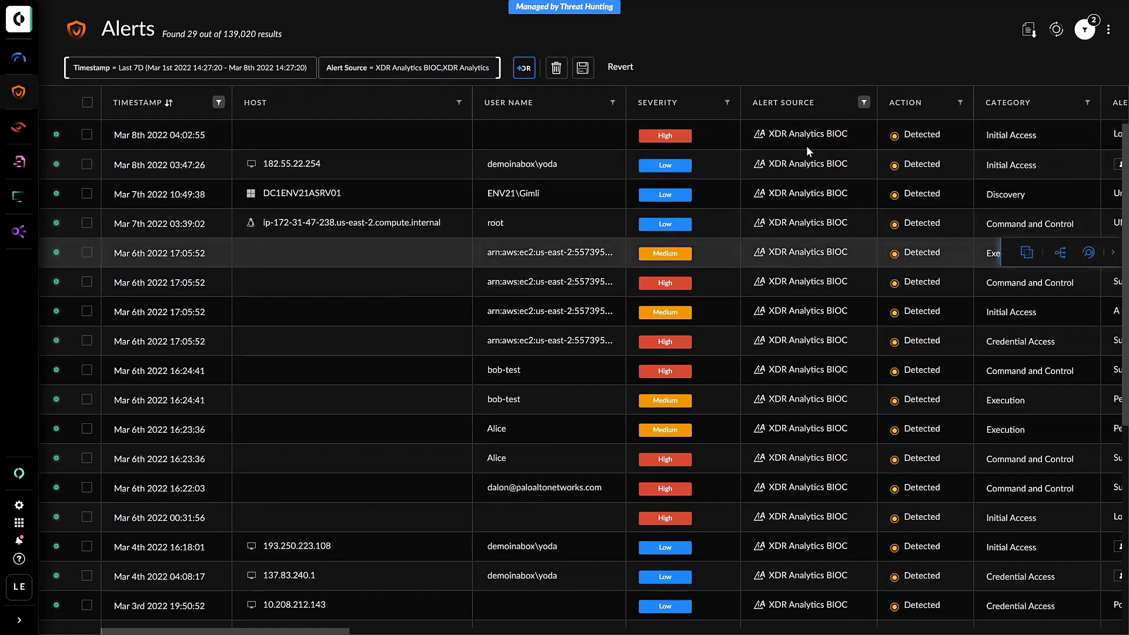
pyautogui.moveTo(824, 175)
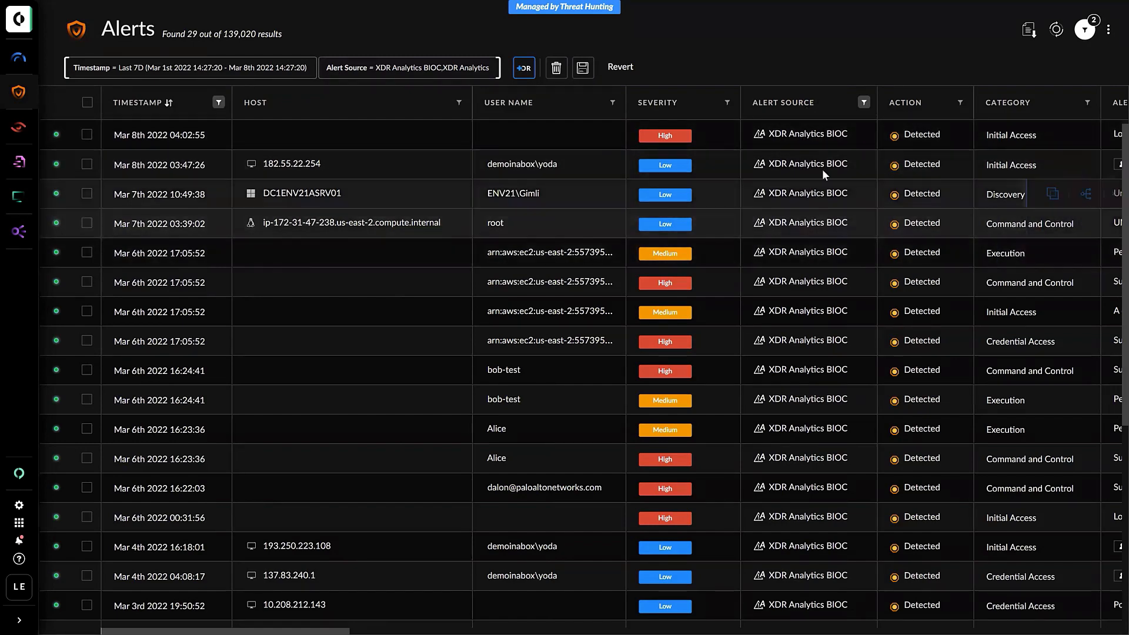
pyautogui.click(406, 67)
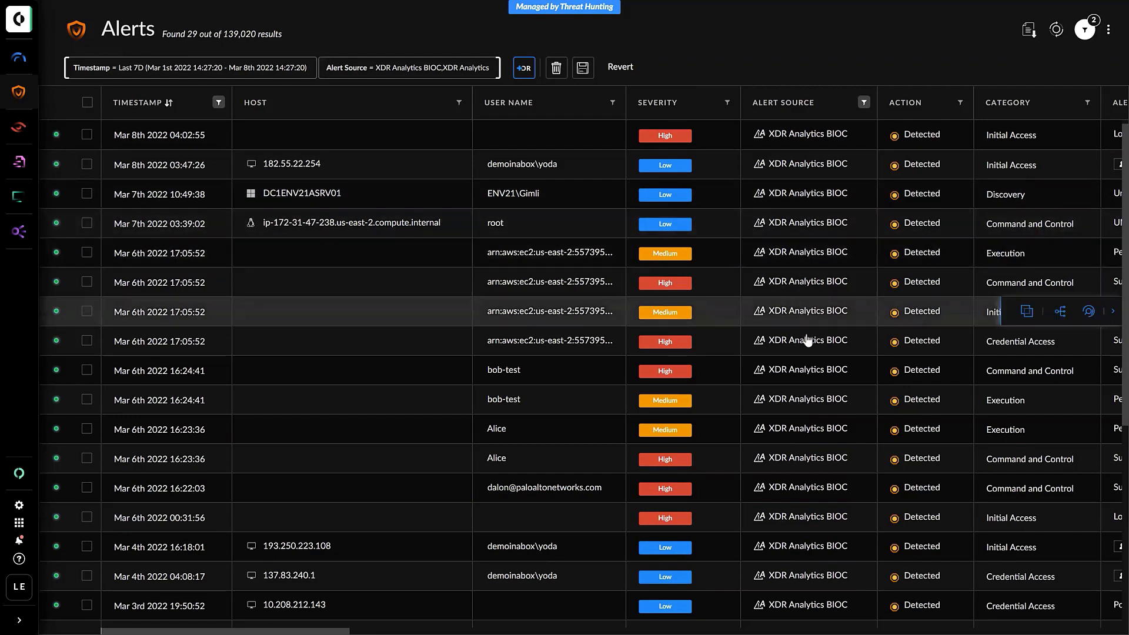
pyautogui.moveTo(922, 49)
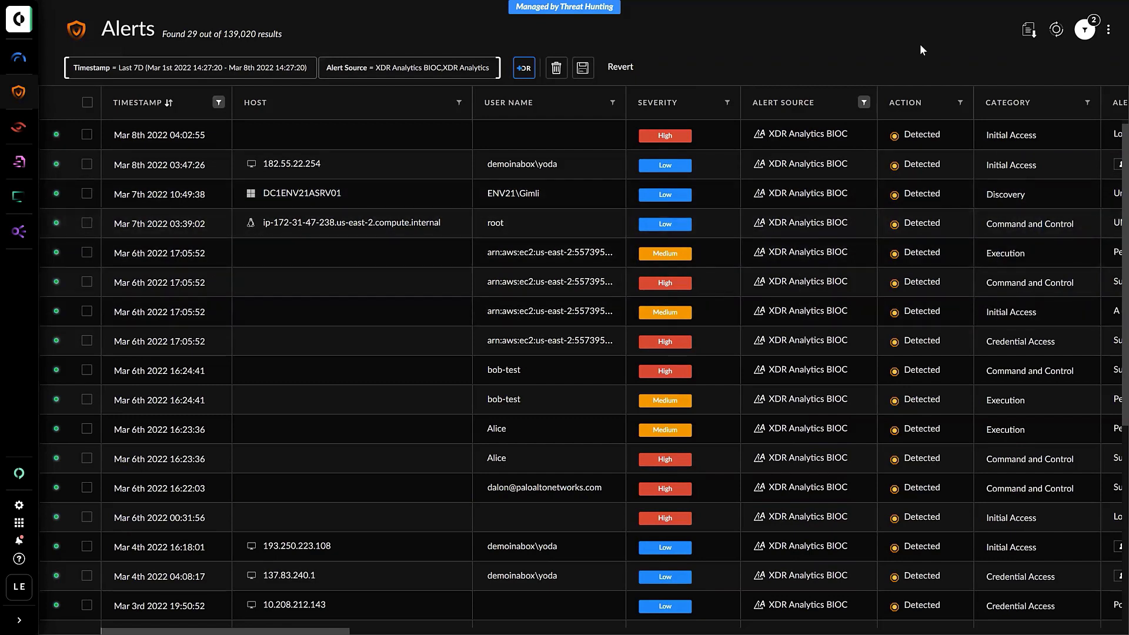
pyautogui.moveTo(918, 53)
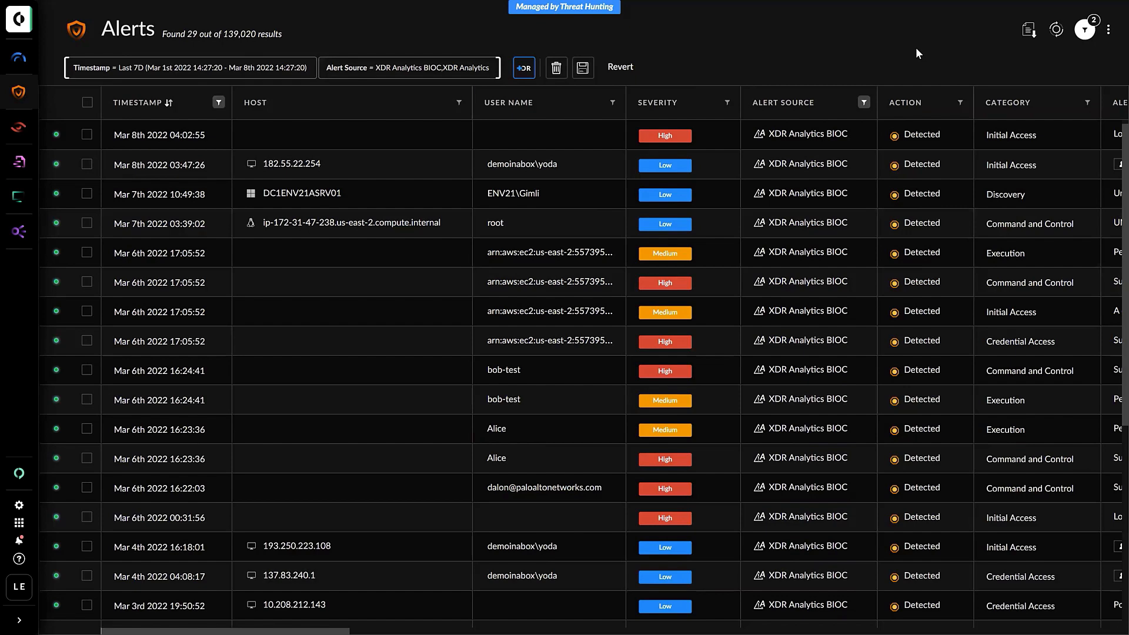